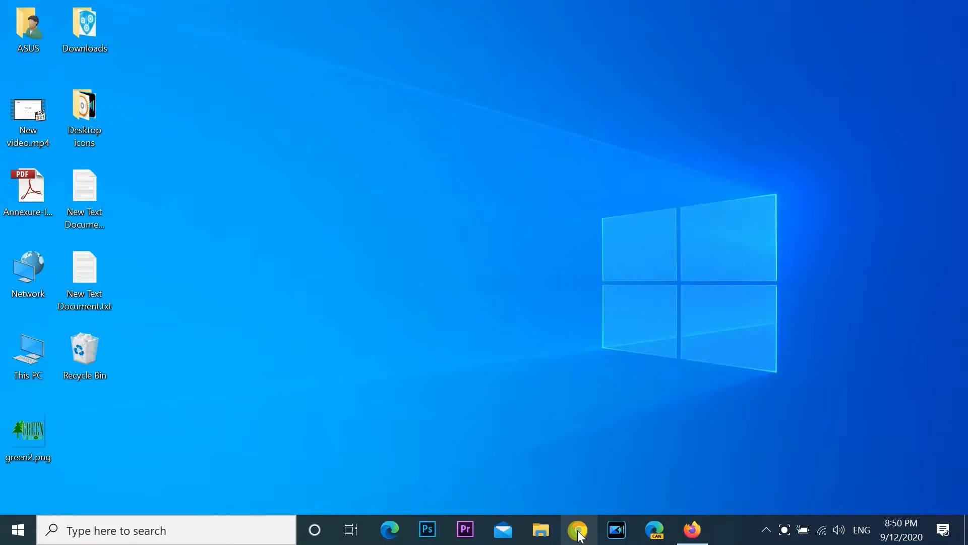
mouse_move(578, 530)
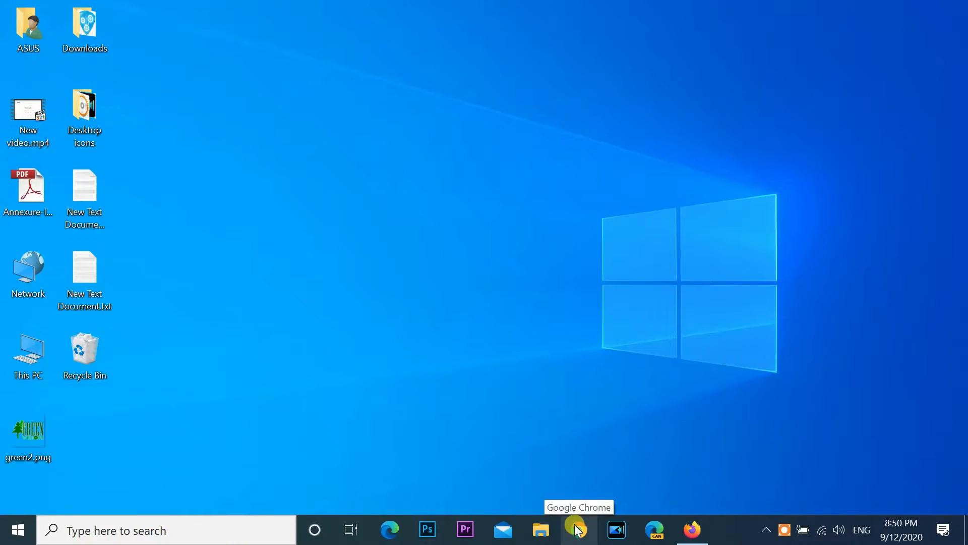
Step: Launch Chrome and go to google.com/android/find to reach the Find My Device sign-in
click(577, 529)
text(google)
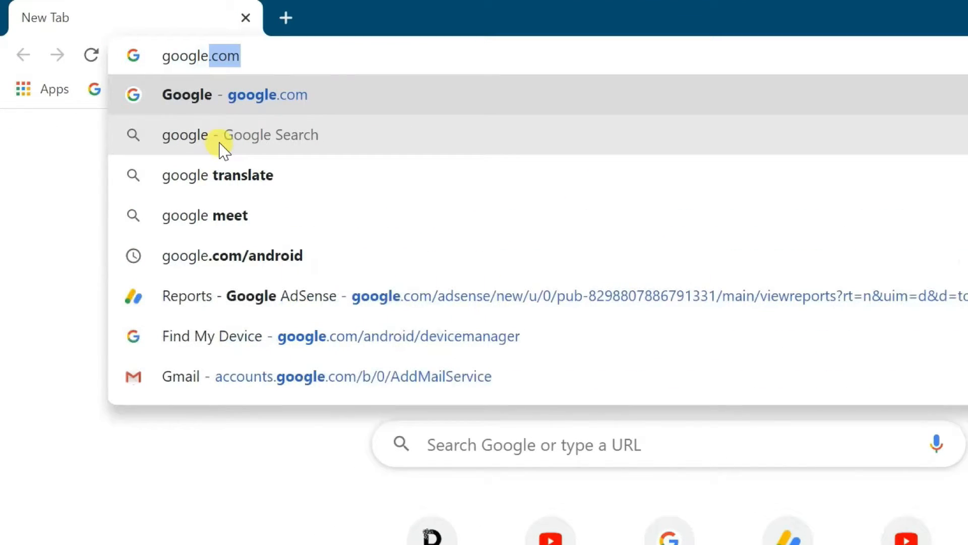
text(/)
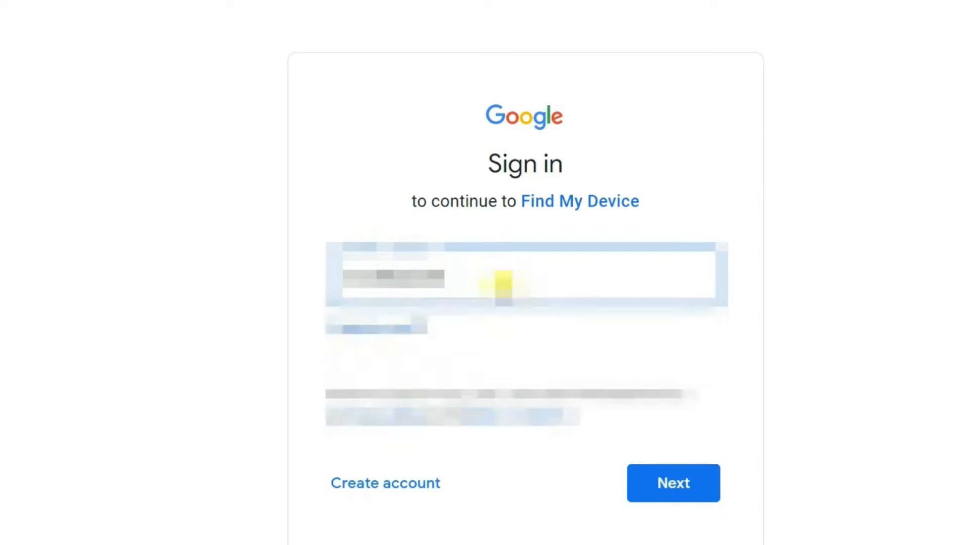
Step: Submit the account email and password to sign in and view the ELUGA Z1
click(674, 482)
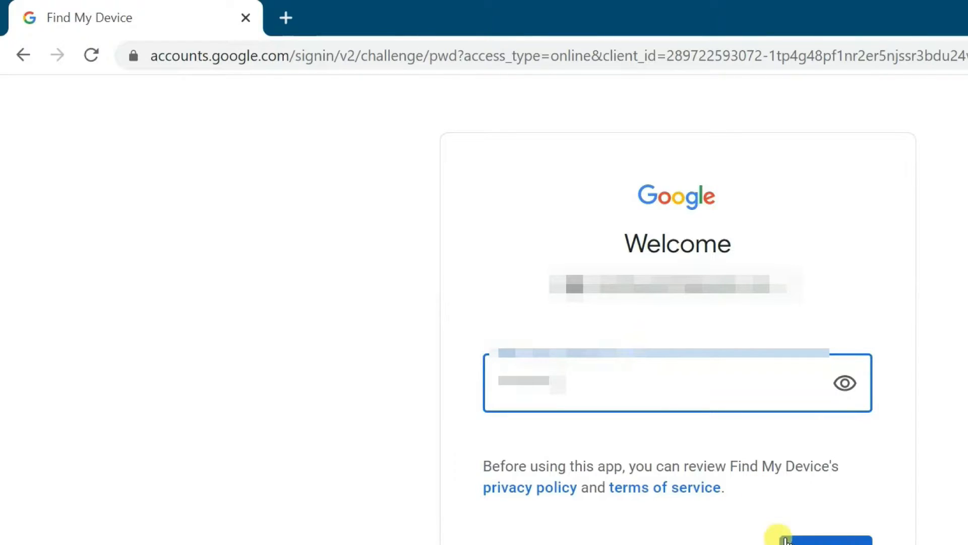
click(815, 542)
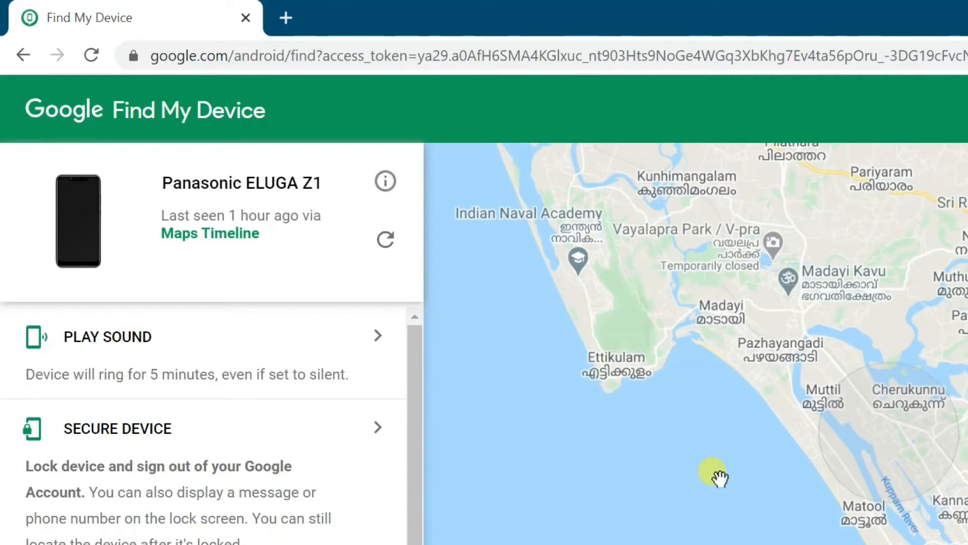
drag(716, 476, 883, 417)
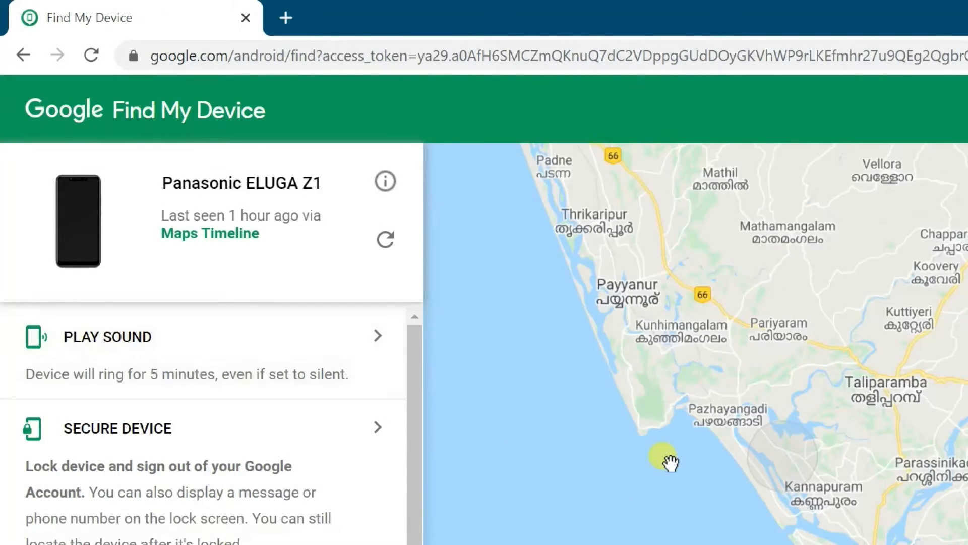
drag(667, 460, 840, 426)
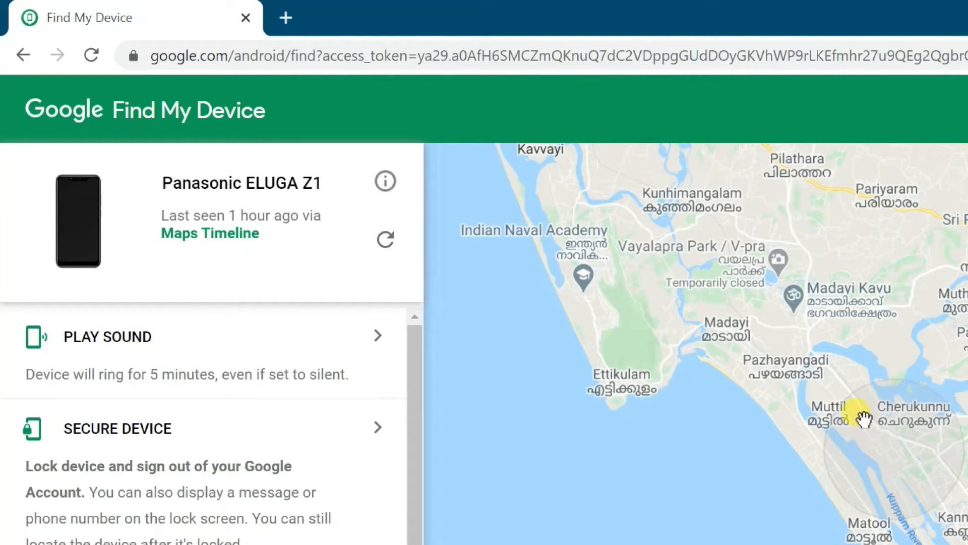
Step: Ring the Panasonic ELUGA Z1 with Play Sound, then stop the ringing
click(107, 337)
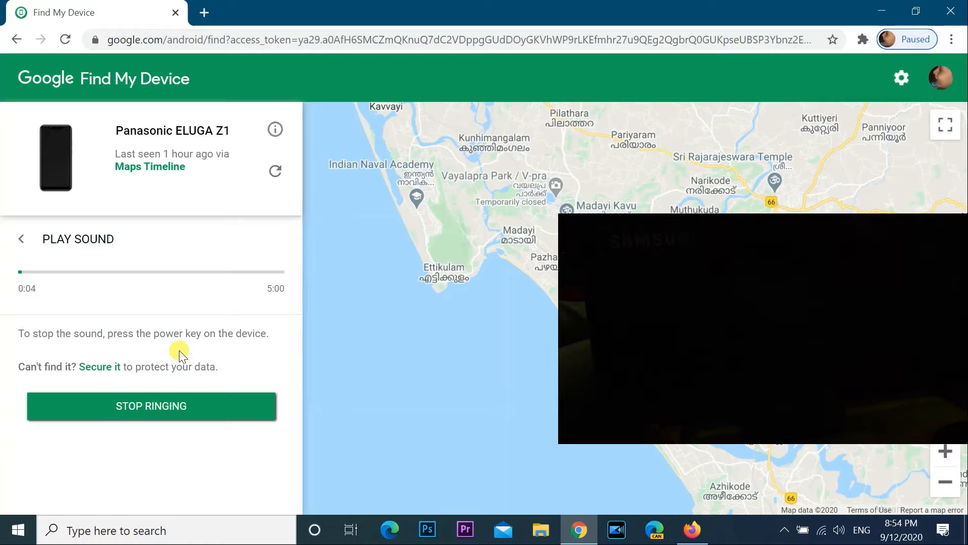
click(151, 406)
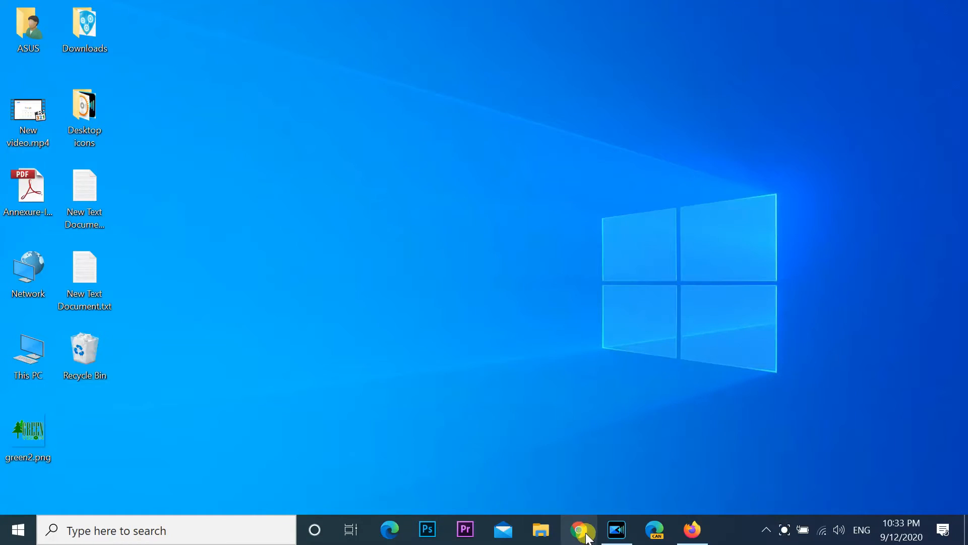
Step: Relaunch Chrome and type 'find my device' into Google's search box
click(580, 530)
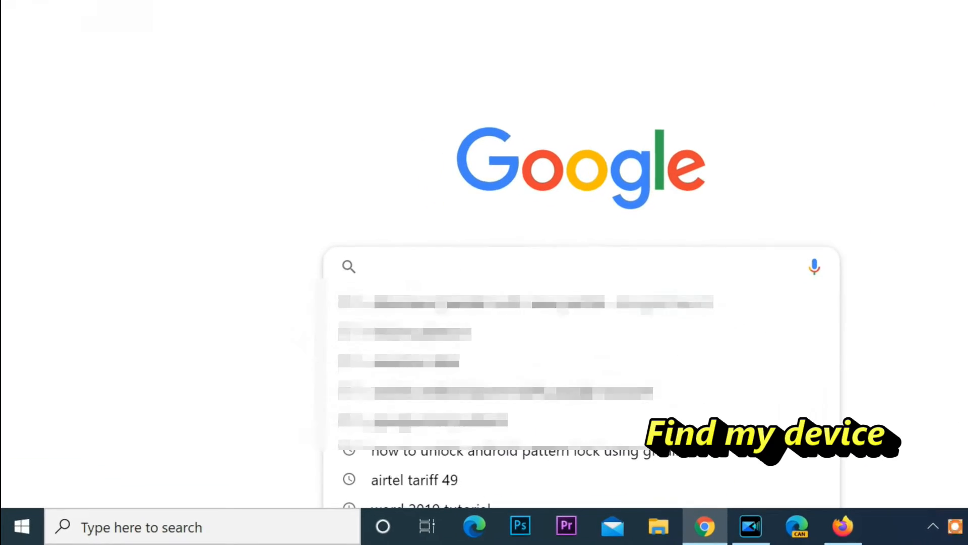
text(find my device)
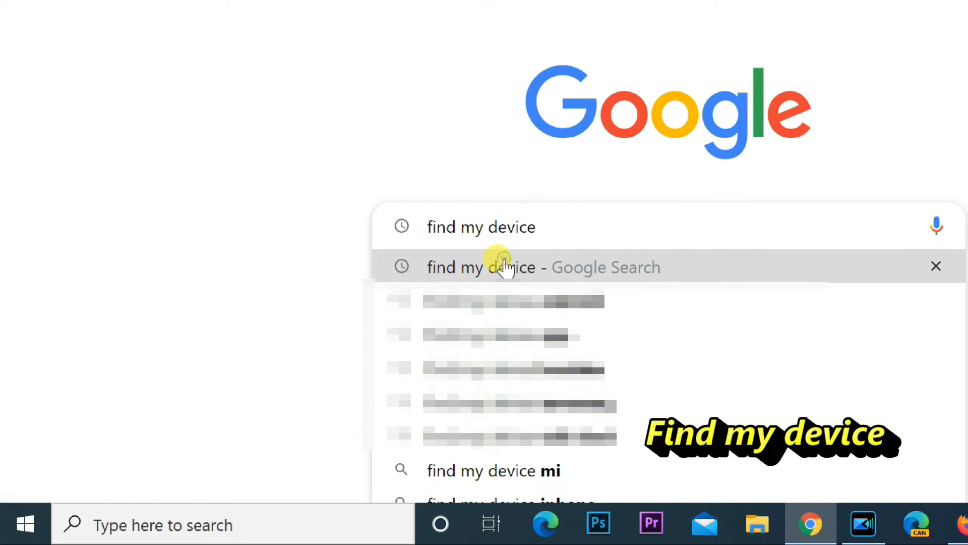
Step: Search for 'find my device' and scroll down to the ELUGA Z1 map card
click(482, 266)
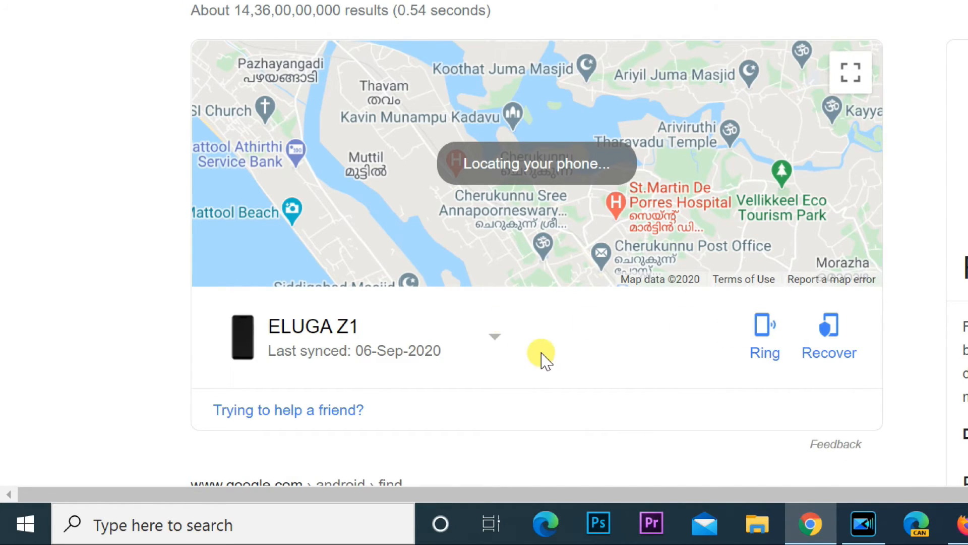
mouse_move(581, 322)
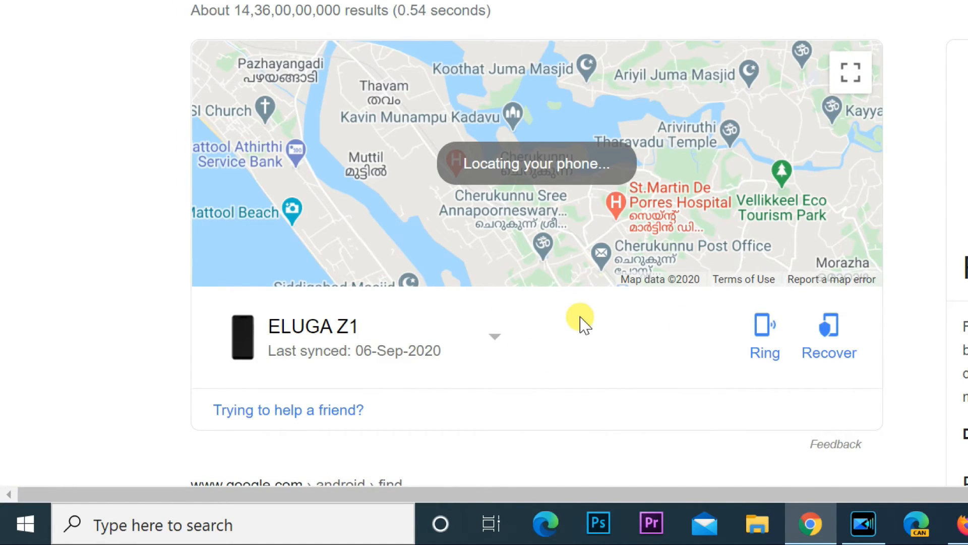
scroll(down, 3)
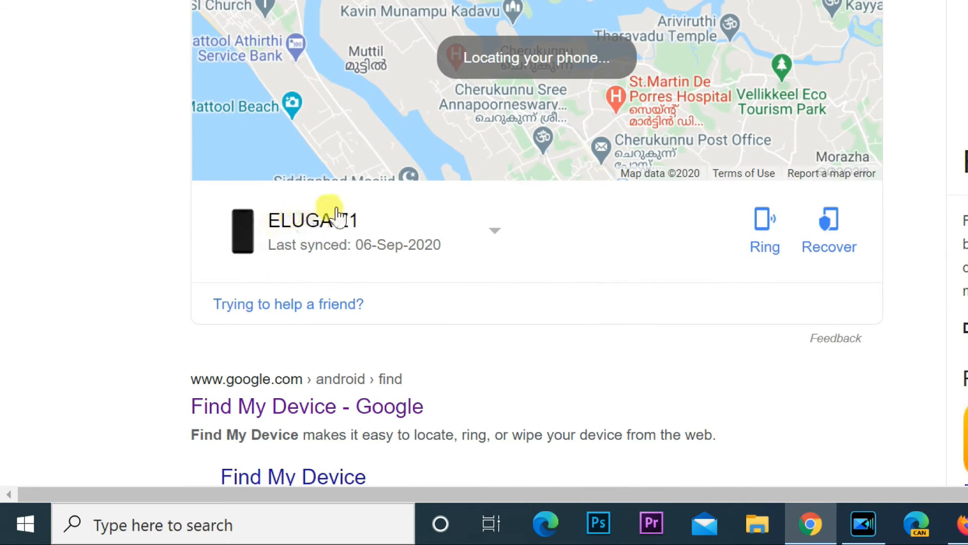
mouse_move(587, 220)
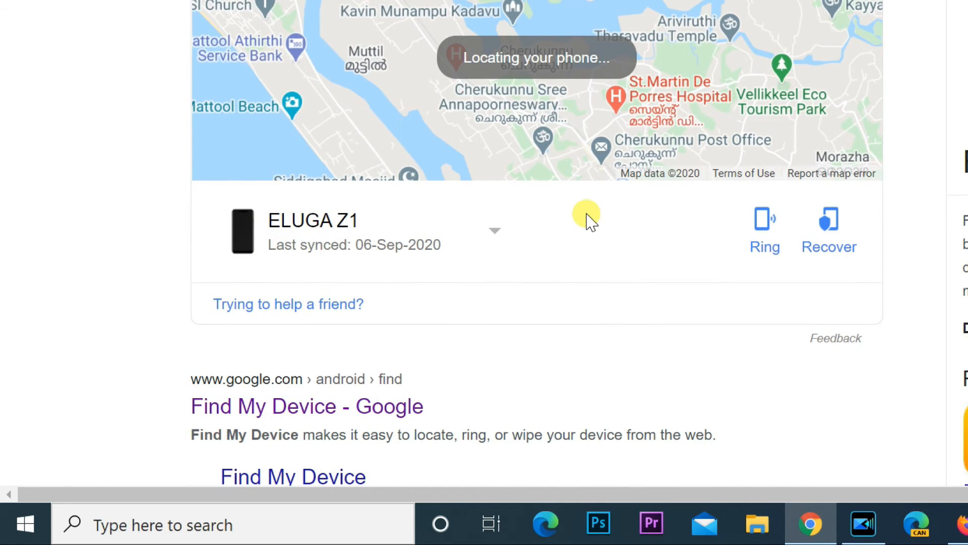